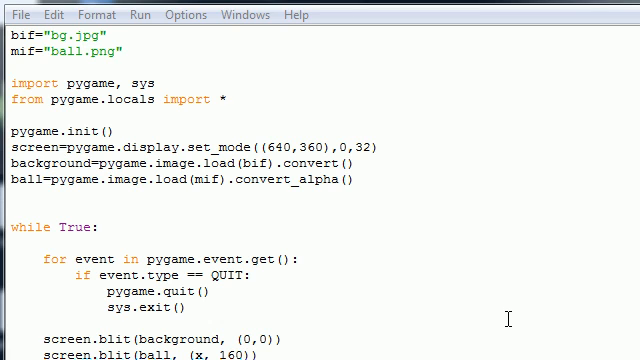
pyautogui.moveTo(92, 248)
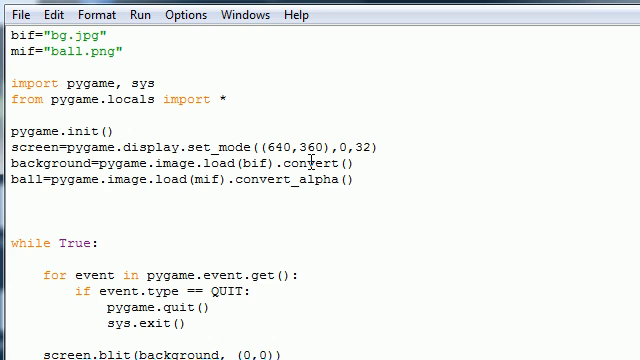
# Step: Add x=0 and clock=pygame.time.Clock() above the main loop
pyautogui.write('x=0')
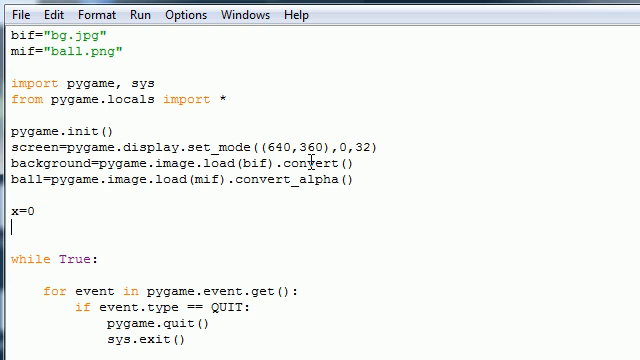
pyautogui.write('clock')
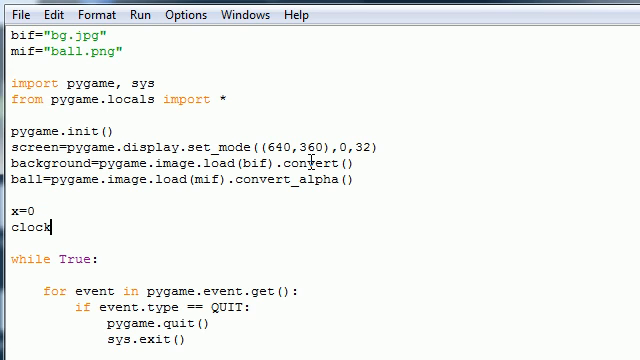
pyautogui.write('=')
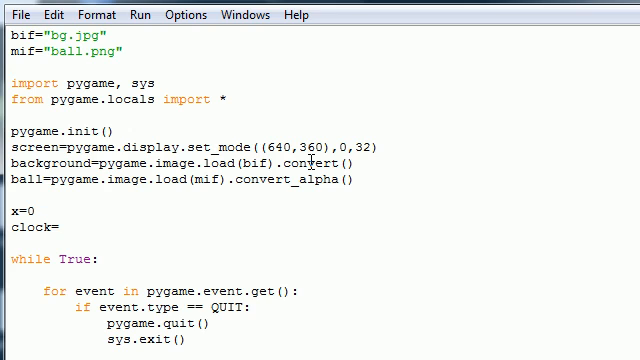
pyautogui.write('pygame.')
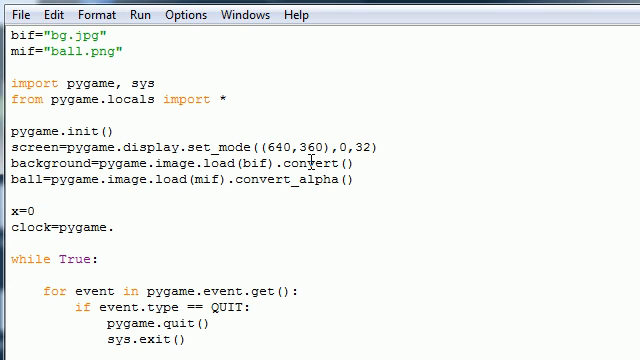
pyautogui.write('time.')
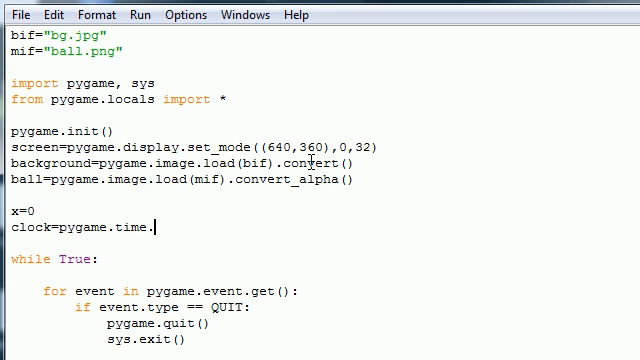
pyautogui.write('Cloc')
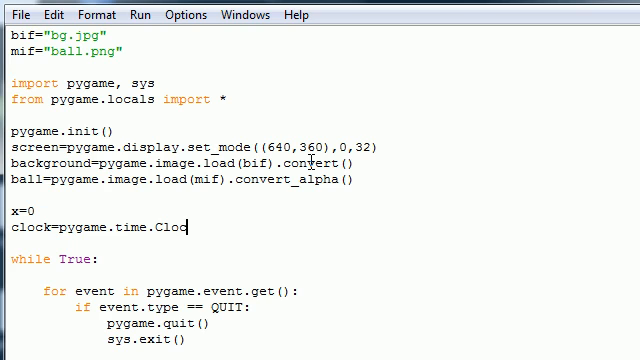
pyautogui.write('k()')
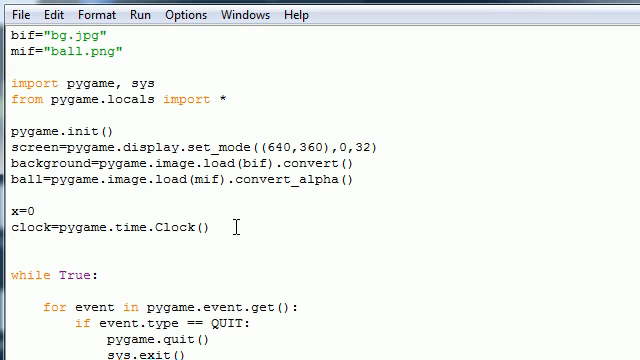
# Step: Add a speed=250 variable below the clock line
pyautogui.write('speed')
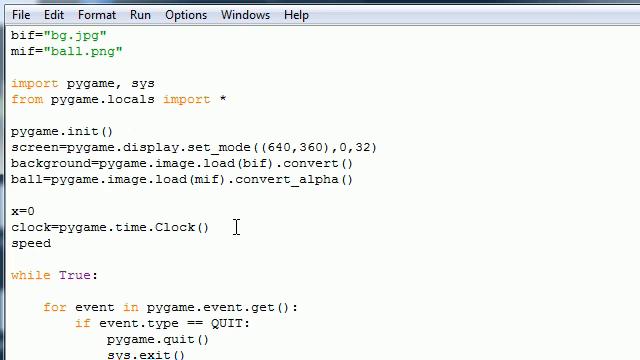
pyautogui.write('=250')
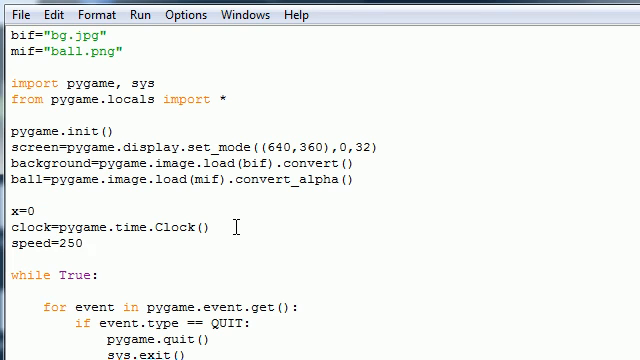
pyautogui.moveTo(10, 208); pyautogui.dragTo(90, 243)
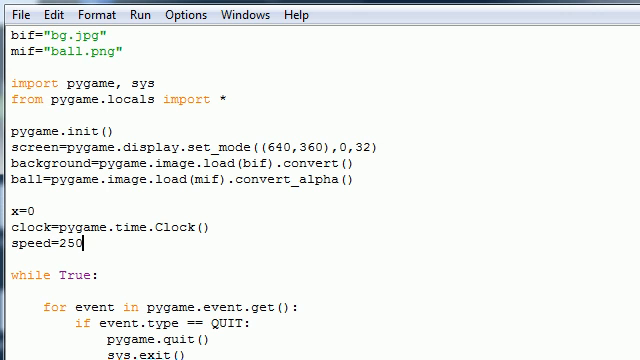
# Step: Add milli=clock.tick() after the two blit calls, ready for a new line
pyautogui.scroll(-3)
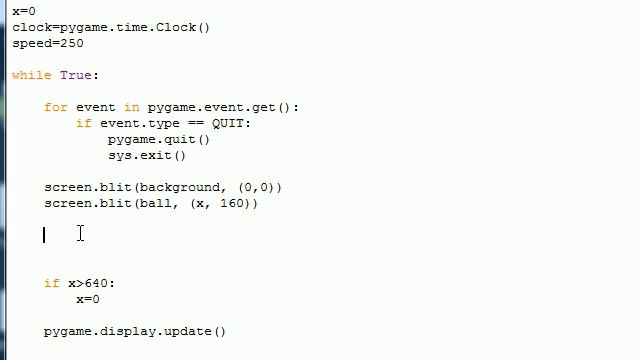
pyautogui.write('m')
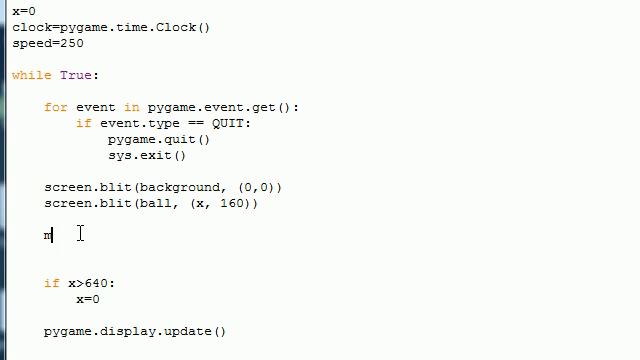
pyautogui.write('illi=clo')
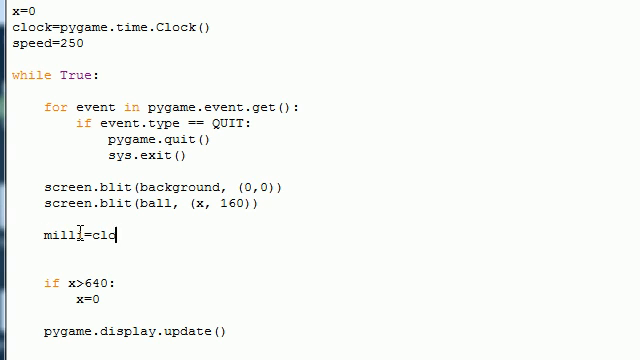
pyautogui.write('ock.tick')
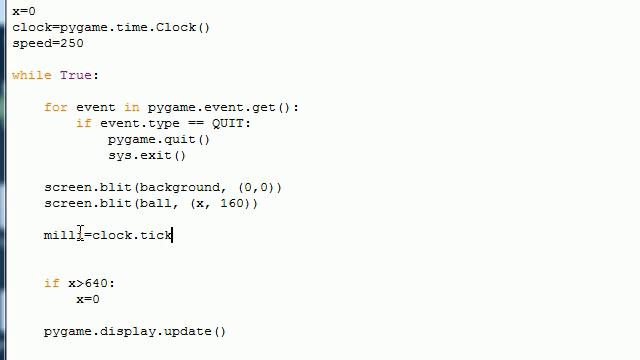
pyautogui.write('()')
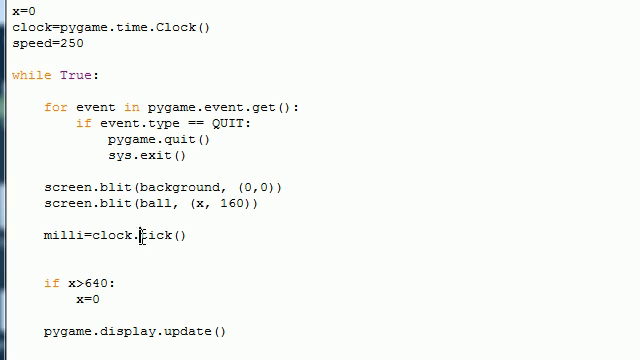
pyautogui.doubleClick(160, 238)
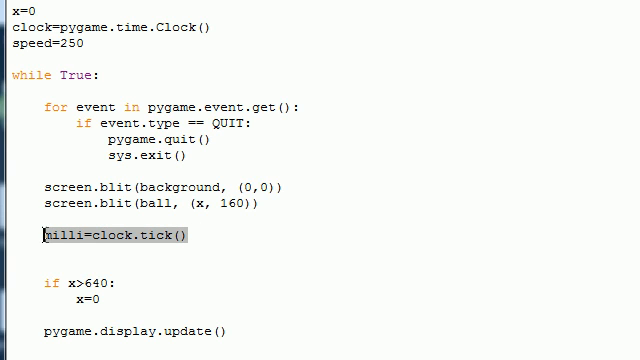
pyautogui.click(190, 237)
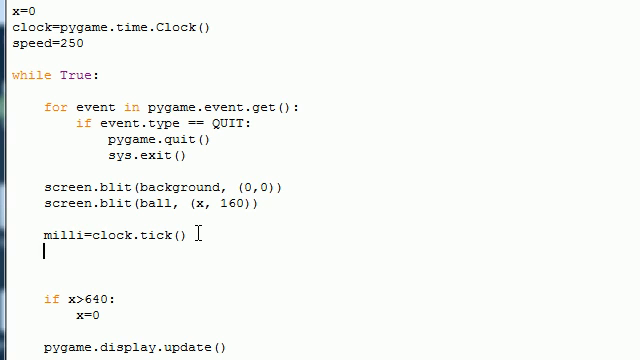
# Step: Add seconds=milli/1000. below the tick line and start a new line
pyautogui.write('se')
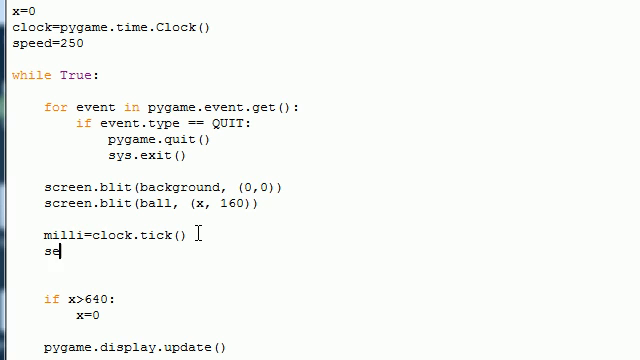
pyautogui.write('conds=')
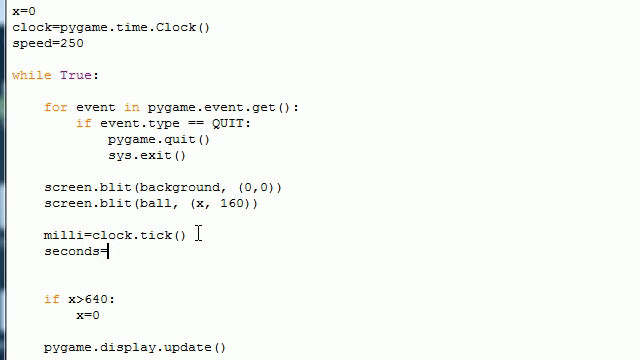
pyautogui.write('milli/')
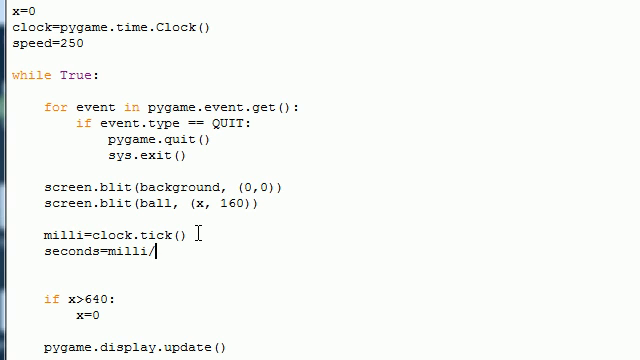
pyautogui.write('1000')
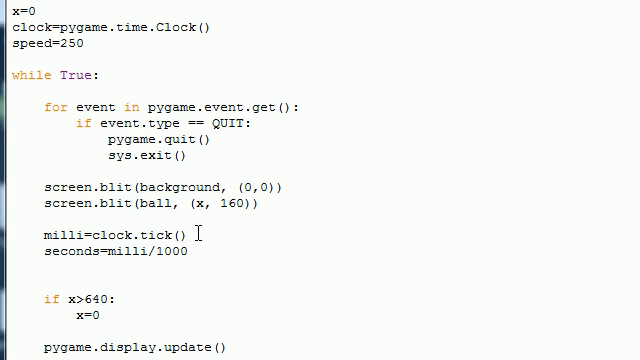
pyautogui.write('.')
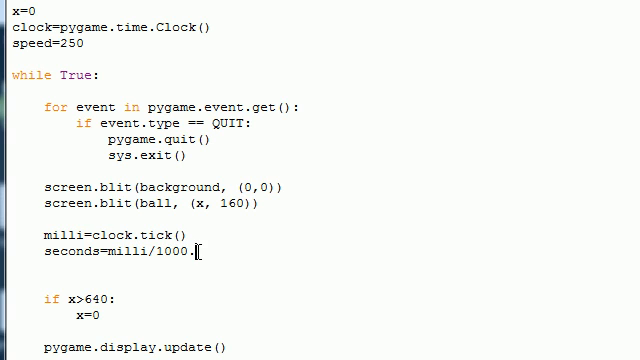
pyautogui.press('Backspace')
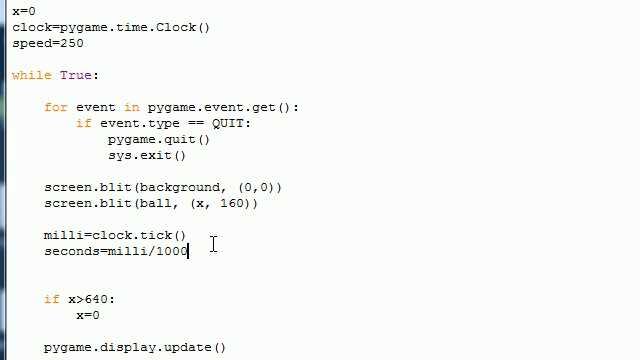
pyautogui.write('.')
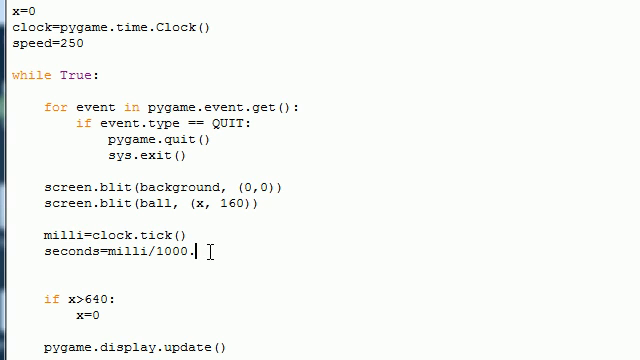
pyautogui.press('enter')
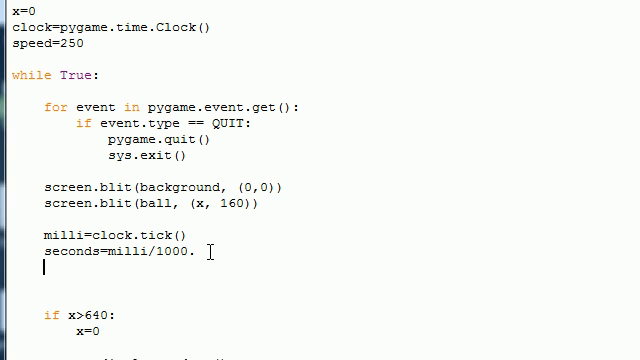
# Step: Add dm=seconds*speed and x+=dm lines to advance the ball
pyautogui.write('dm=')
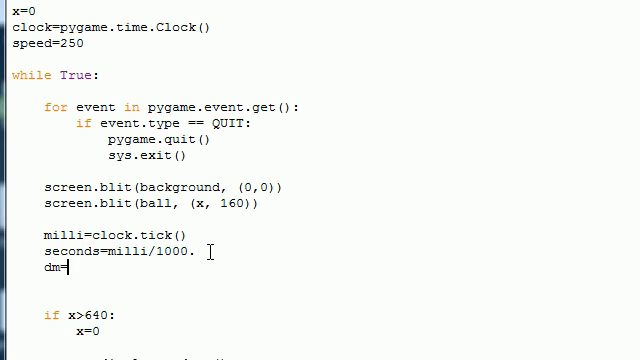
pyautogui.write('seco')
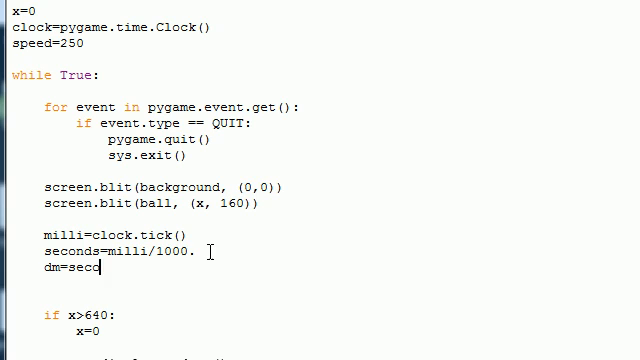
pyautogui.write('nds')
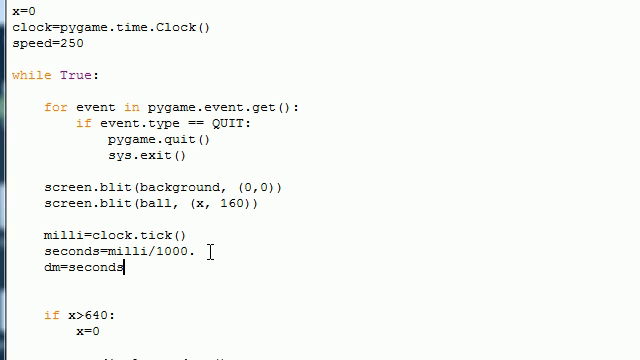
pyautogui.write('*speed')
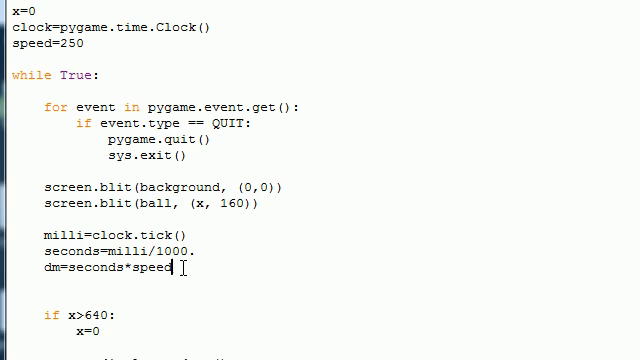
pyautogui.write('x+')
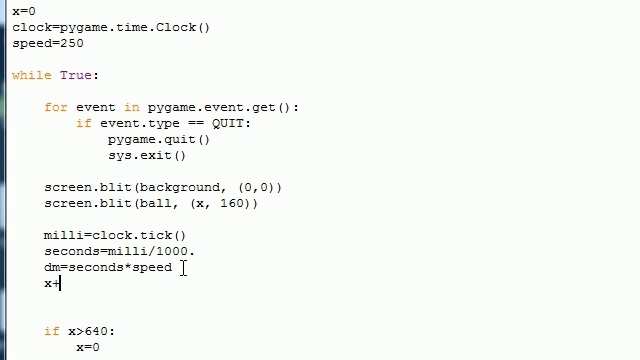
pyautogui.write('=dm')
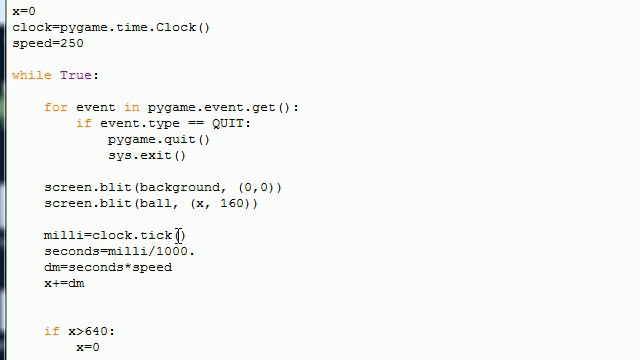
pyautogui.doubleClick(70, 251)
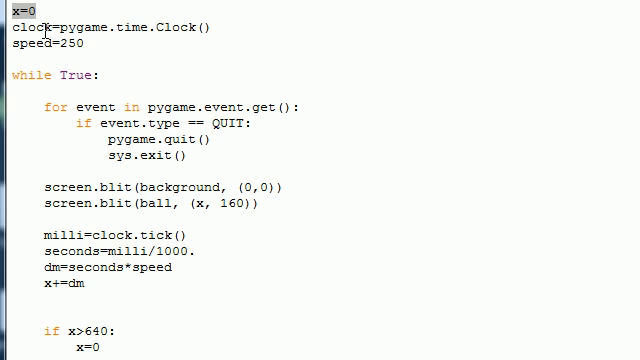
pyautogui.tripleClick(105, 27)
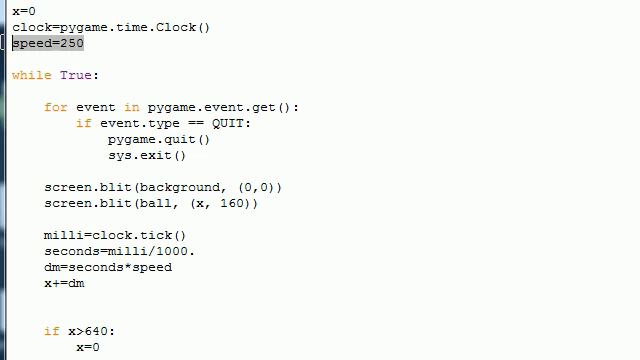
pyautogui.moveTo(115, 240)
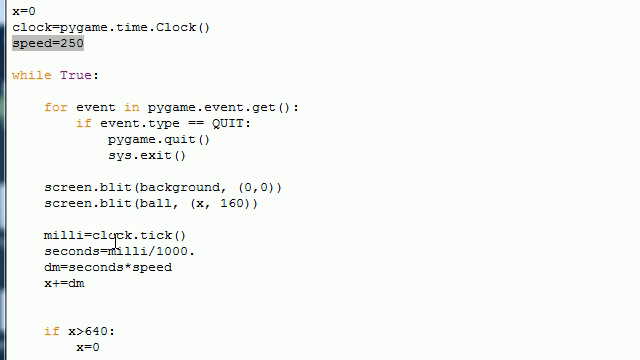
pyautogui.doubleClick(66, 237)
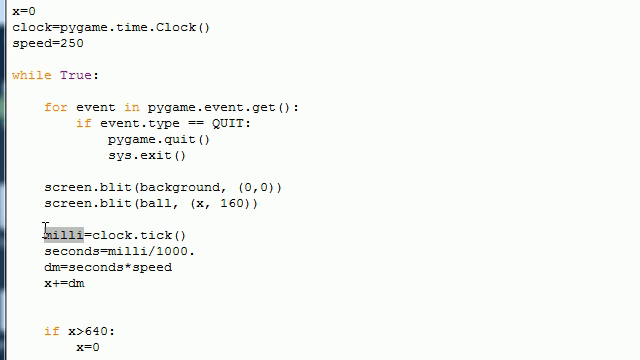